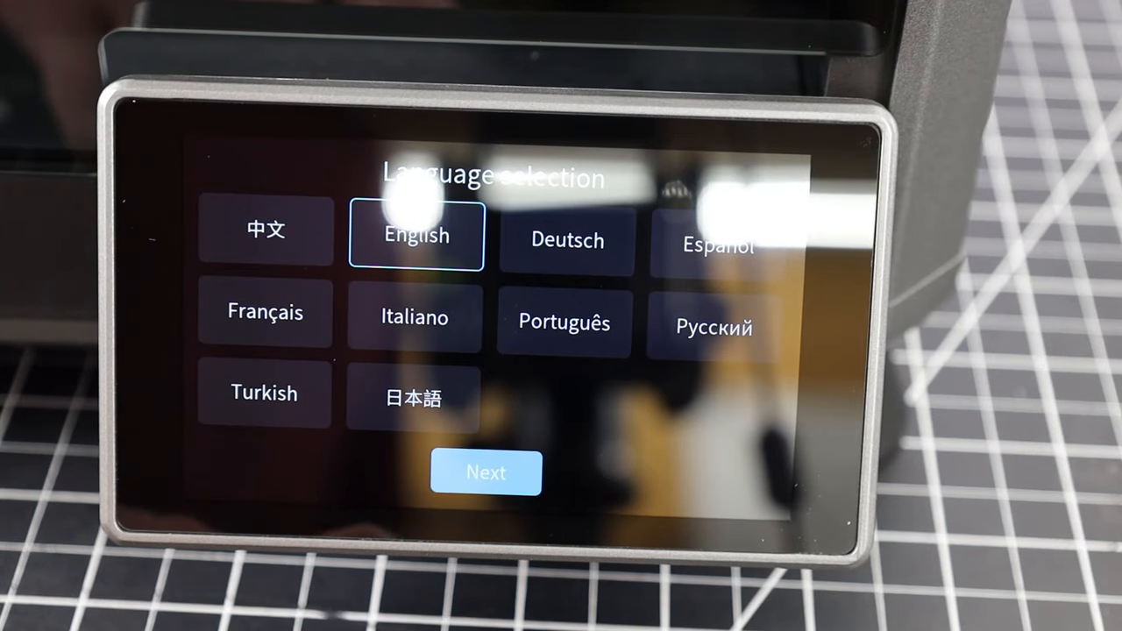
# Choose English as the screen language and acknowledge that shipping screws a, b and c are removed.
pyautogui.click(485, 473)
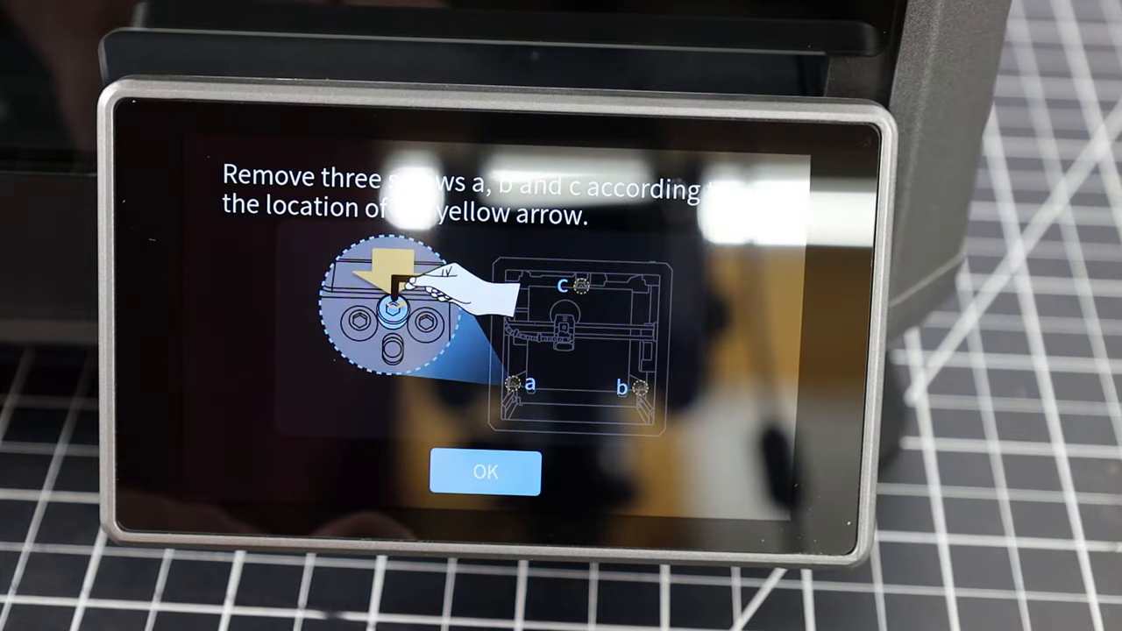
pyautogui.click(485, 472)
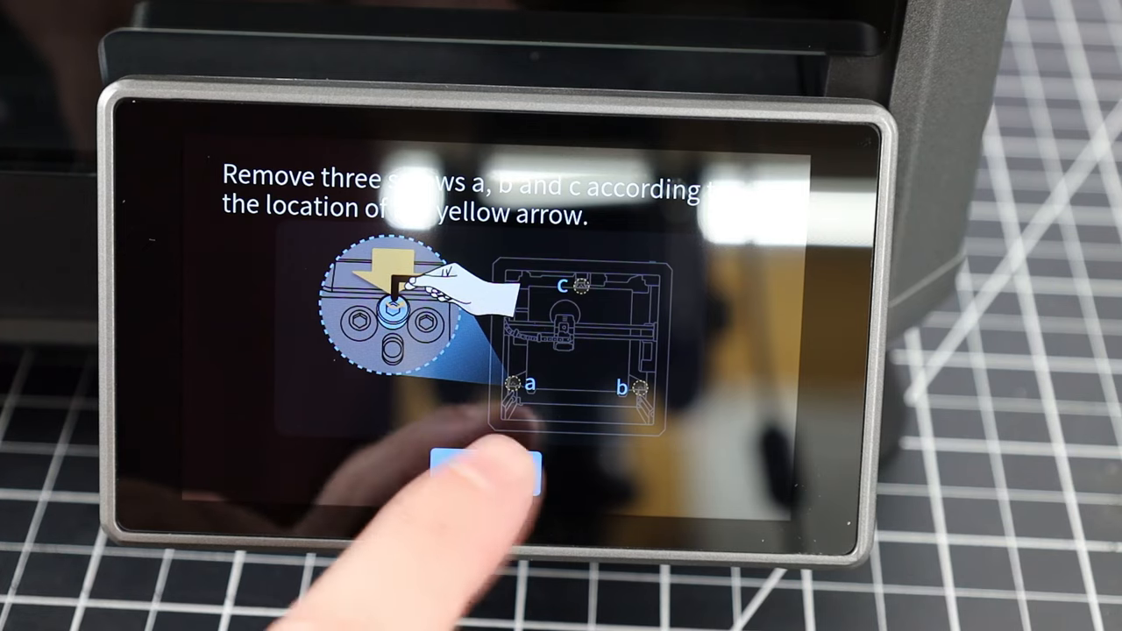
pyautogui.click(487, 476)
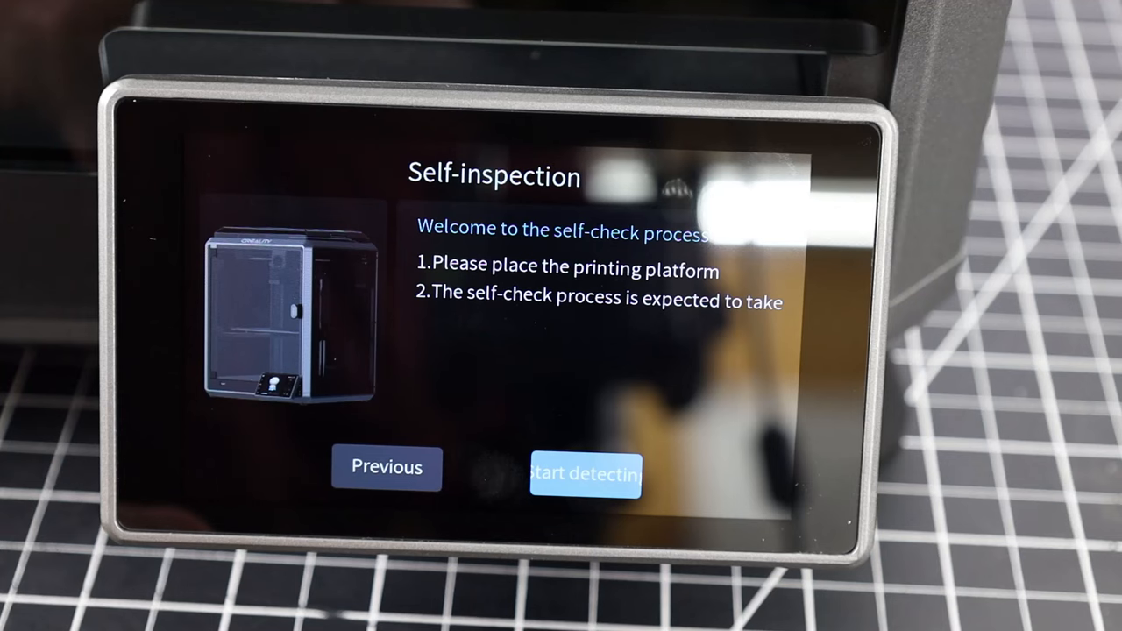
pyautogui.click(585, 473)
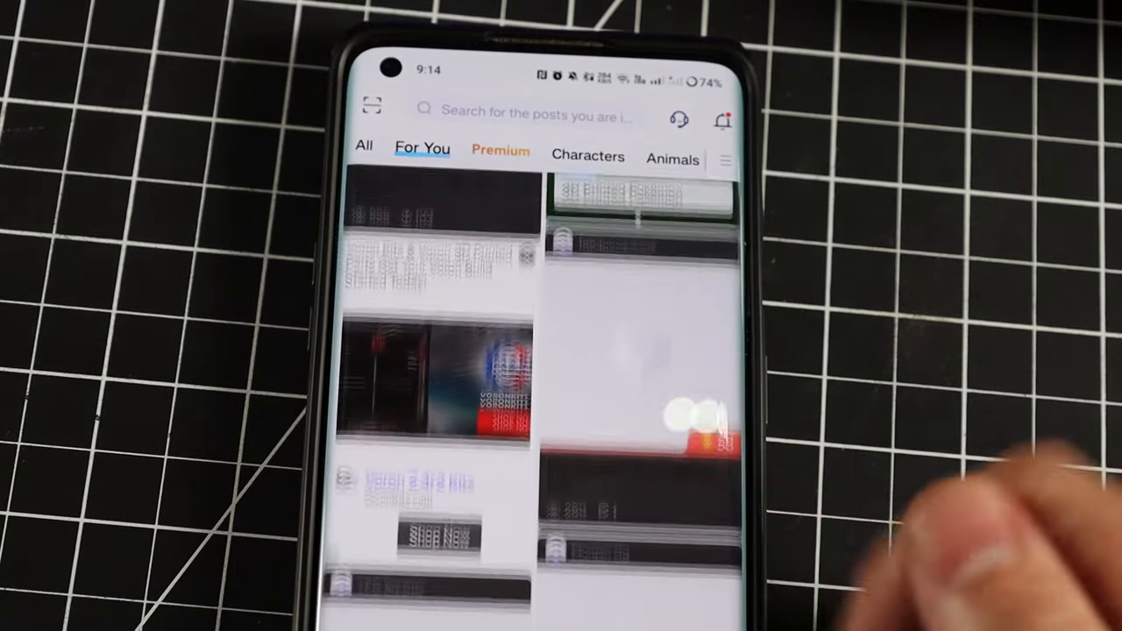
pyautogui.scroll(-3)
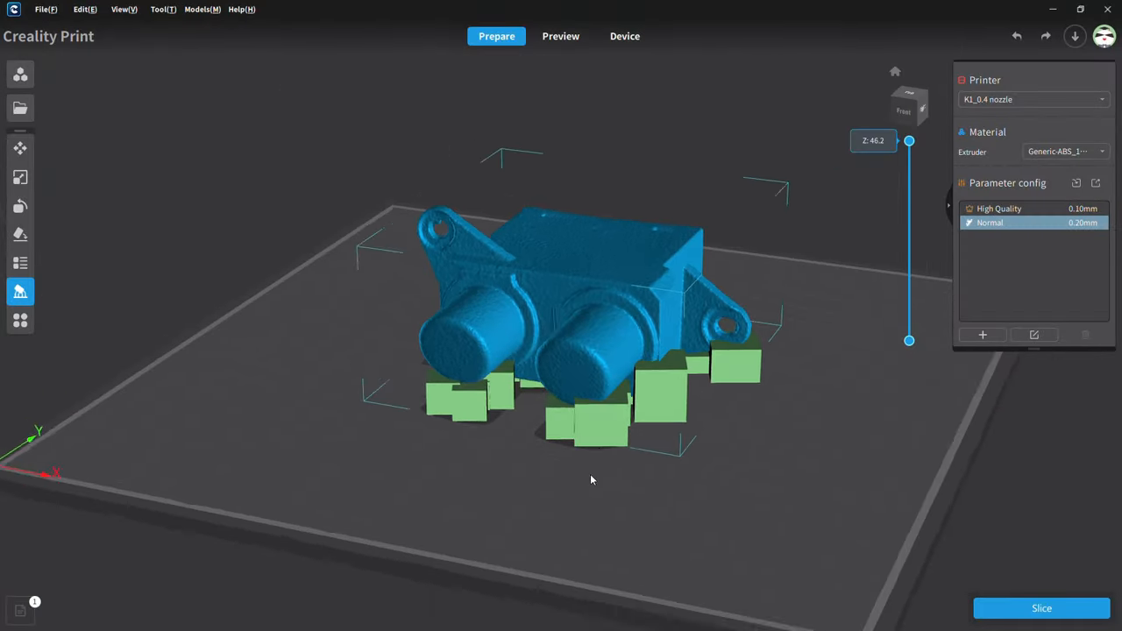
# Orbit the view closer to inspect the green supports beneath the scanned camera-housing model.
pyautogui.moveTo(591, 480); pyautogui.dragTo(678, 558)
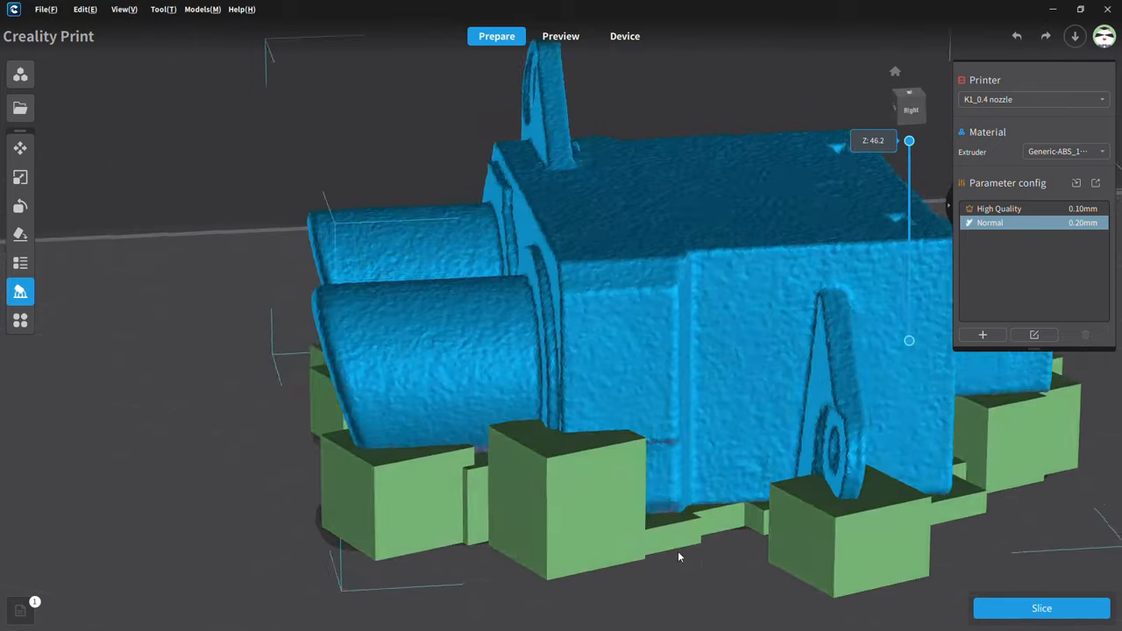